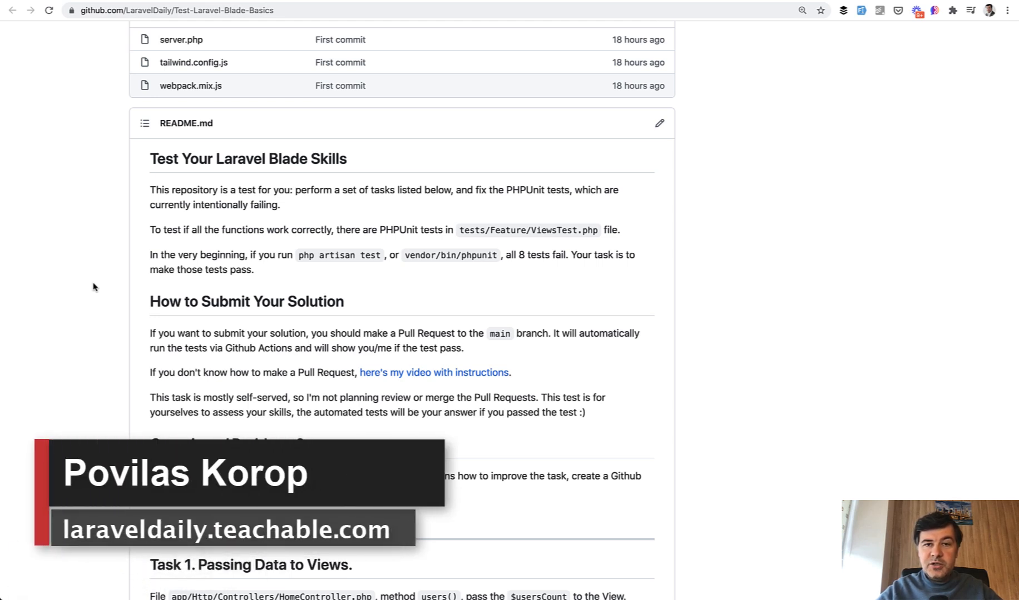
Read the Test-Laravel-Blade-Basics README through the Task 1–4 descriptions.
double_click(239, 159)
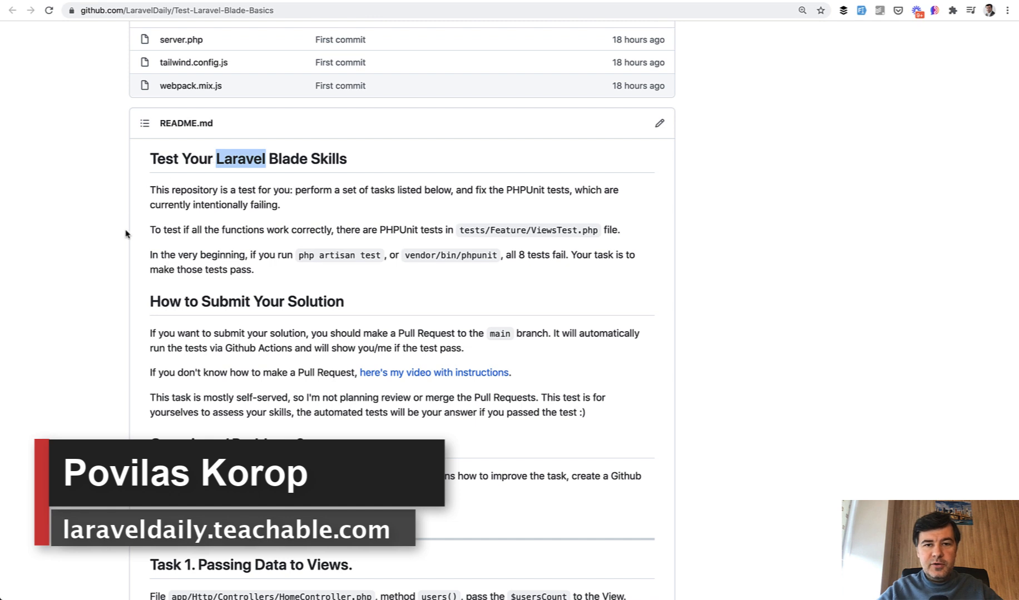
click(433, 373)
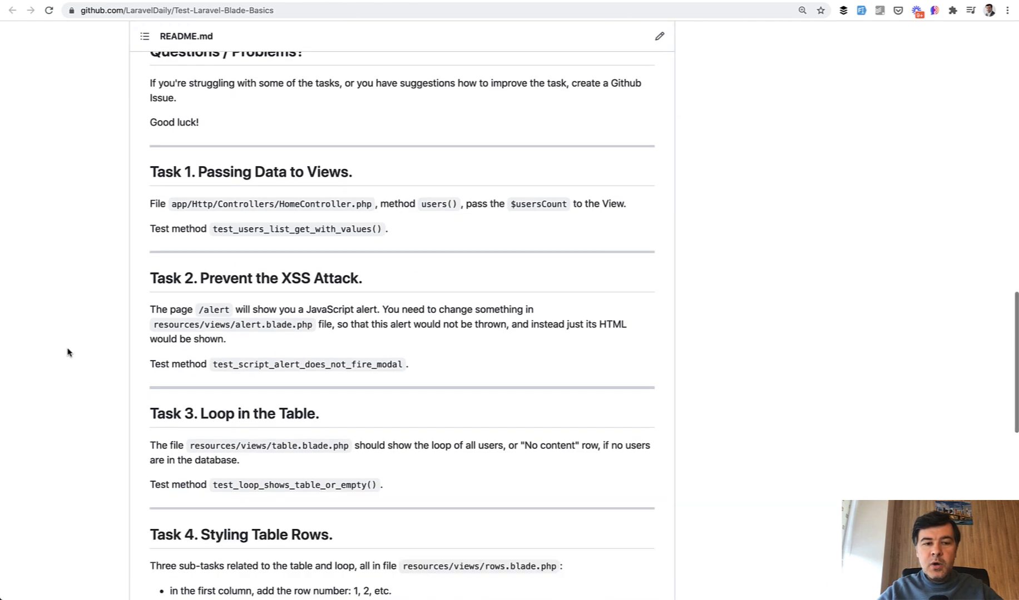
mouse_move(30, 320)
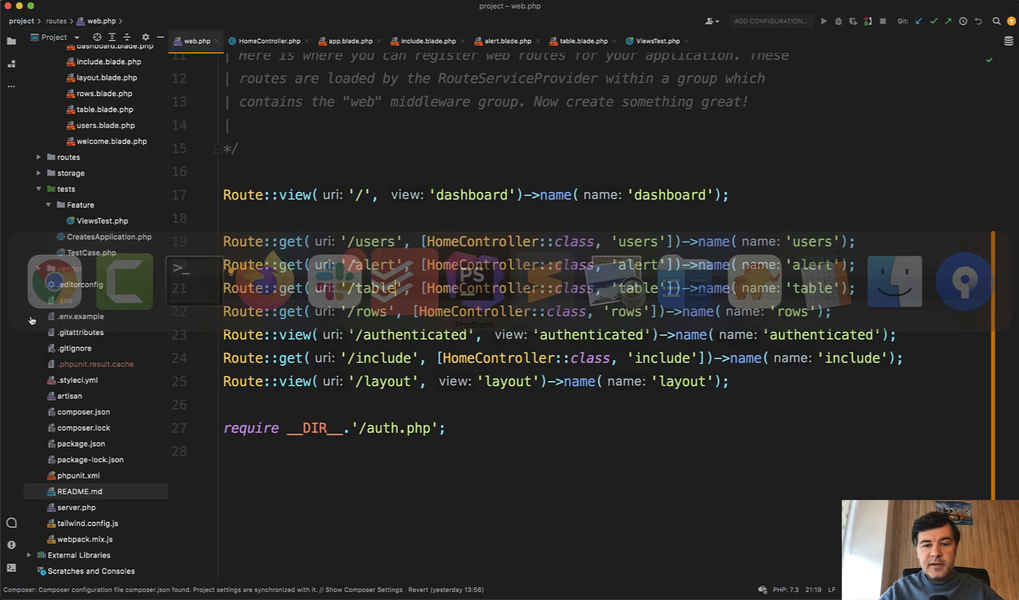
Review web.php, HomeController's alert() method, and the alert.blade.php view in PhpStorm.
click(267, 41)
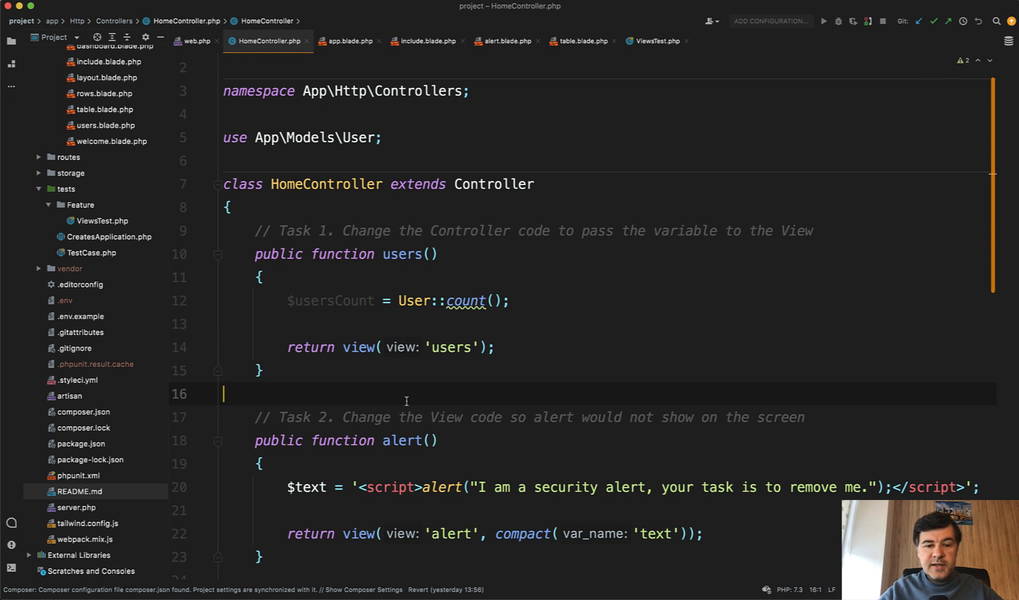
scroll(down, 3)
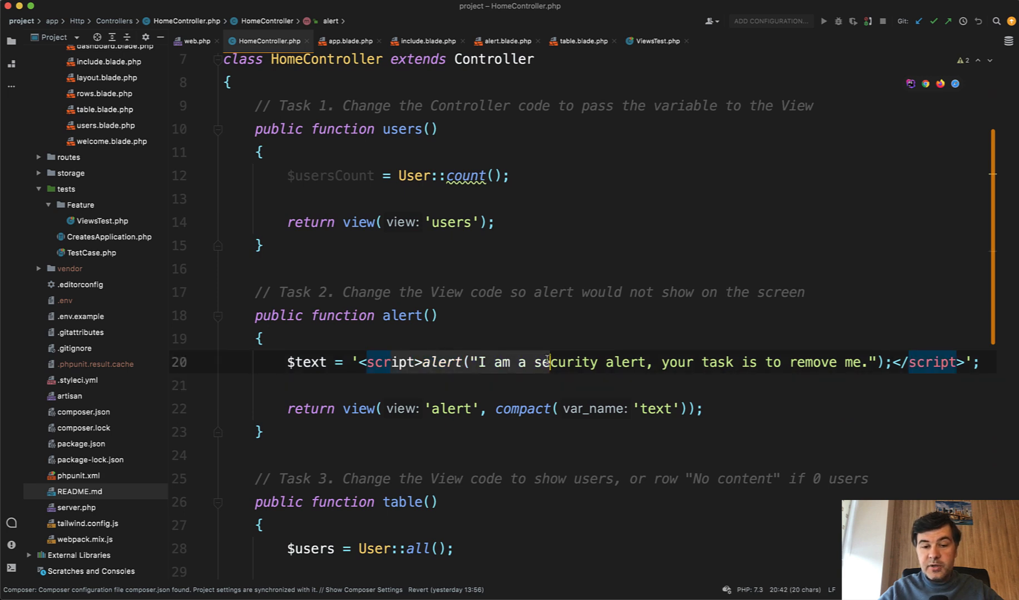
click(506, 41)
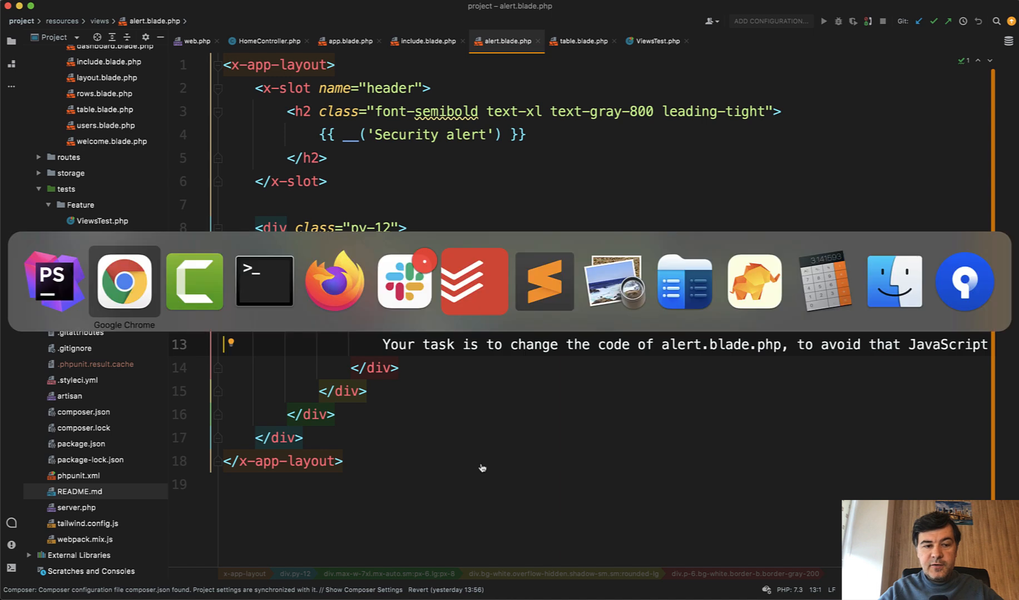
Load the project's Security alert page in Chrome and dismiss the JavaScript alert.
click(124, 281)
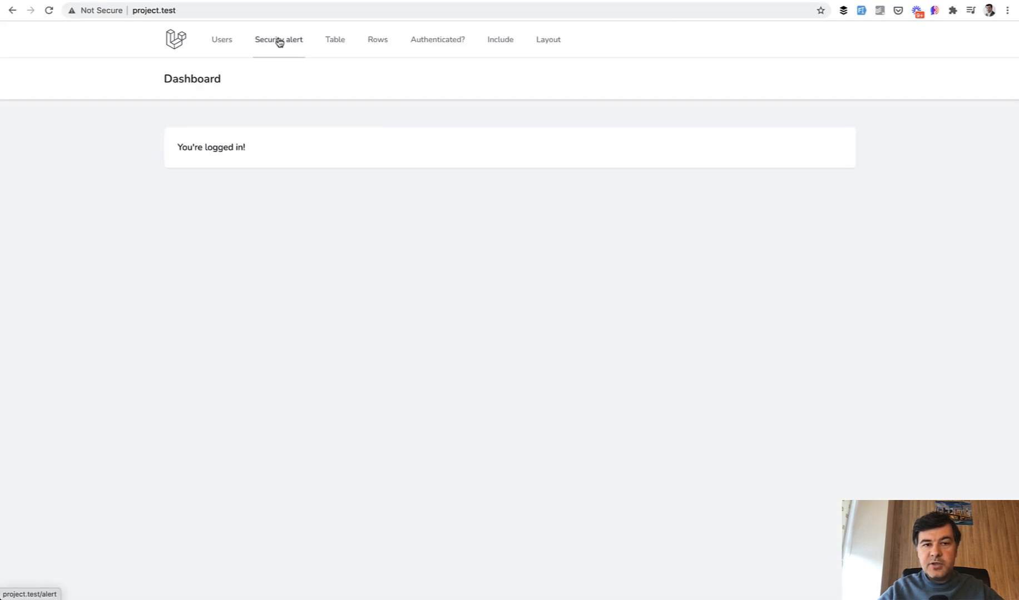
click(278, 38)
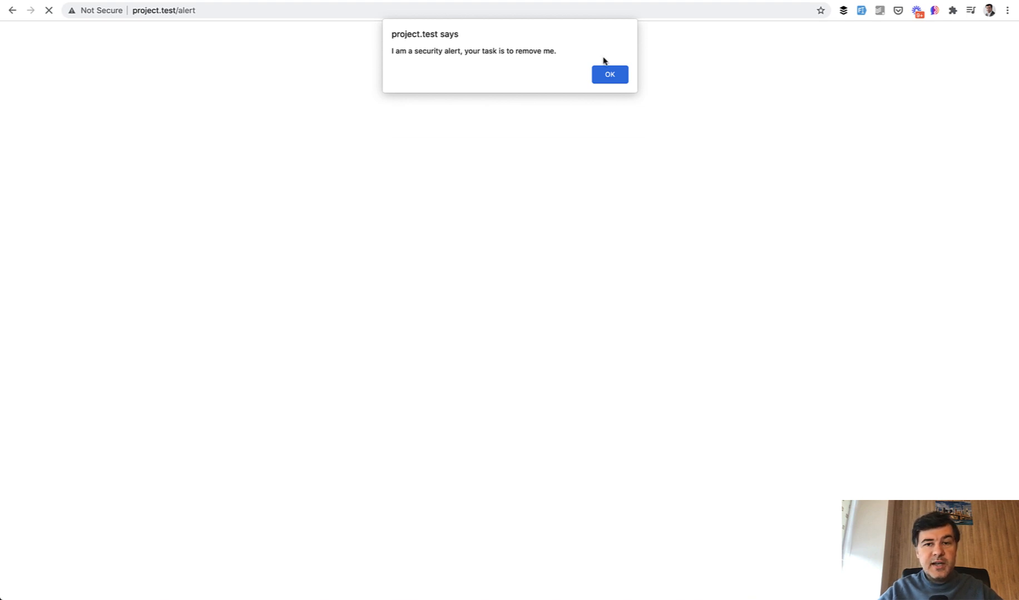
click(609, 74)
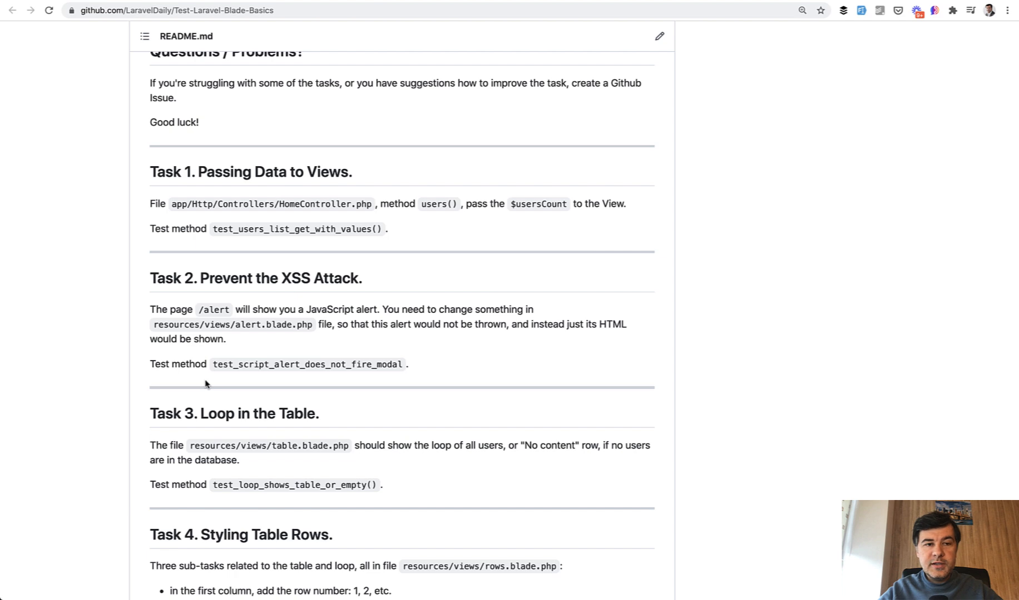
Read the README's Task 4, 5, 6 and 7 descriptions.
scroll(down, 3)
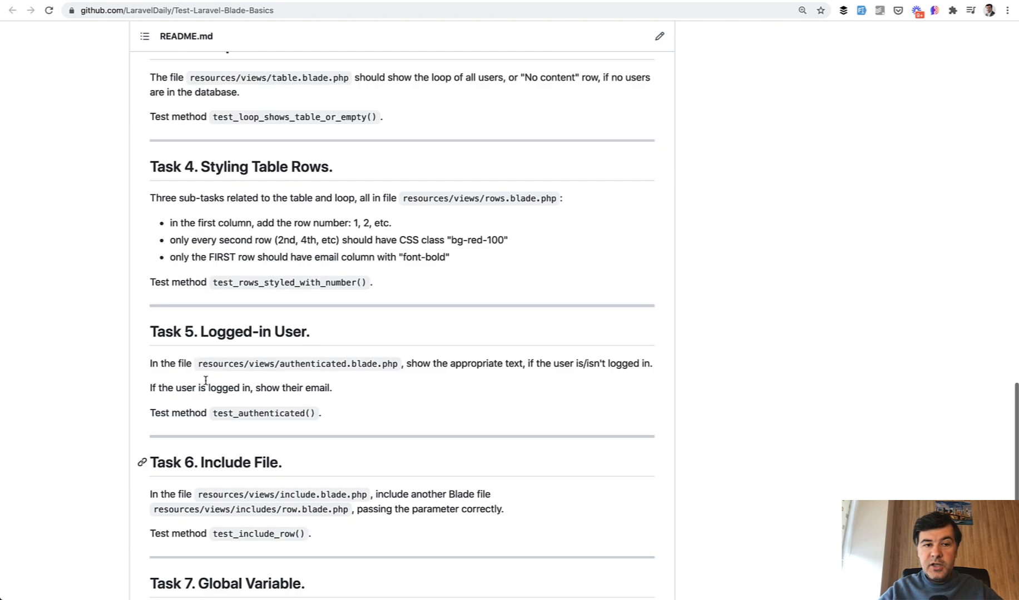
scroll(up, 3)
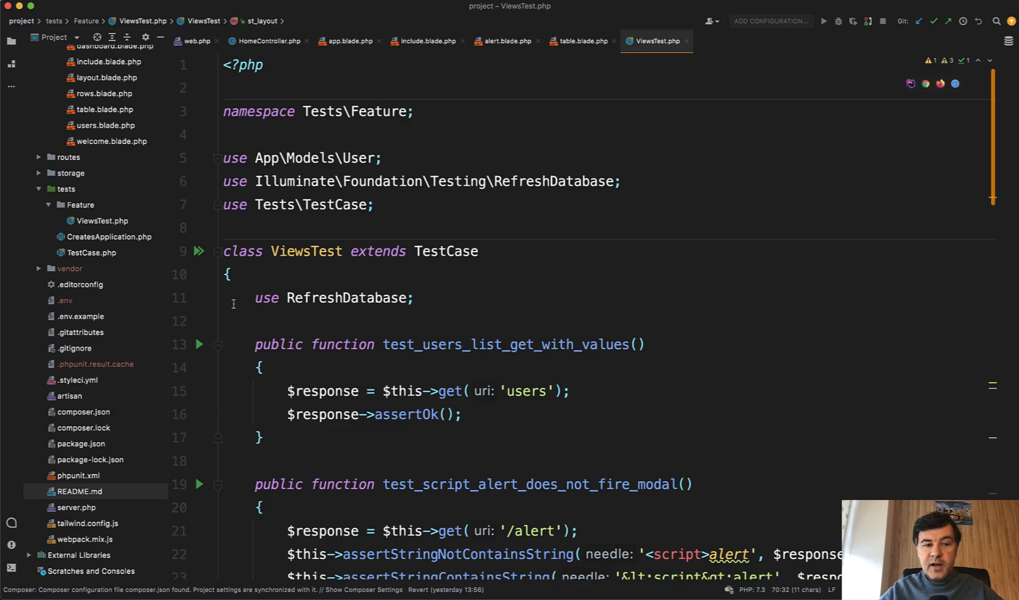
Look over the test methods in tests/Feature/ViewsTest.php.
double_click(306, 251)
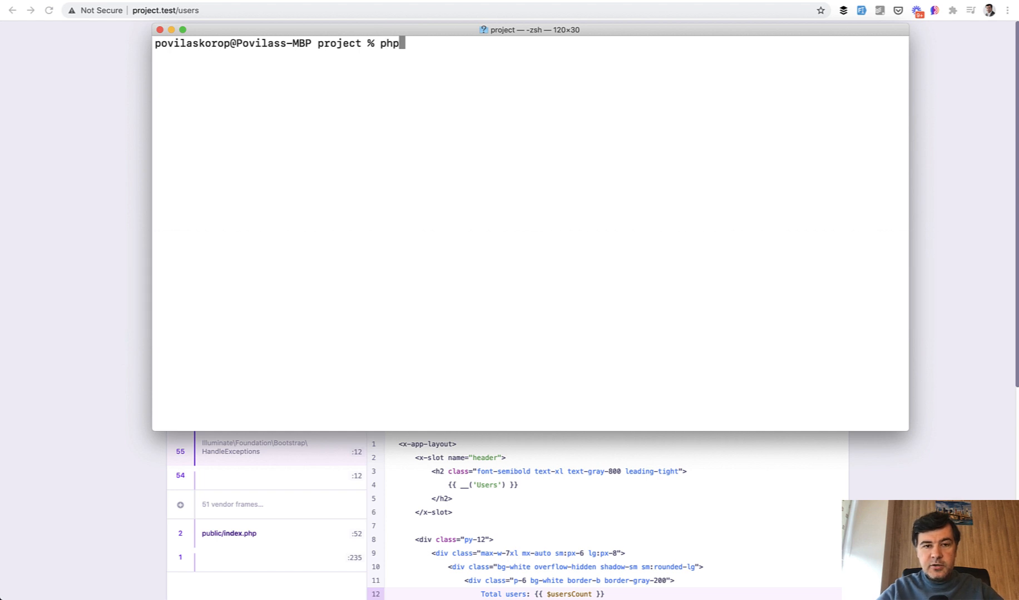
Run php artisan test and see all 8 tests fail.
text(artisan test)
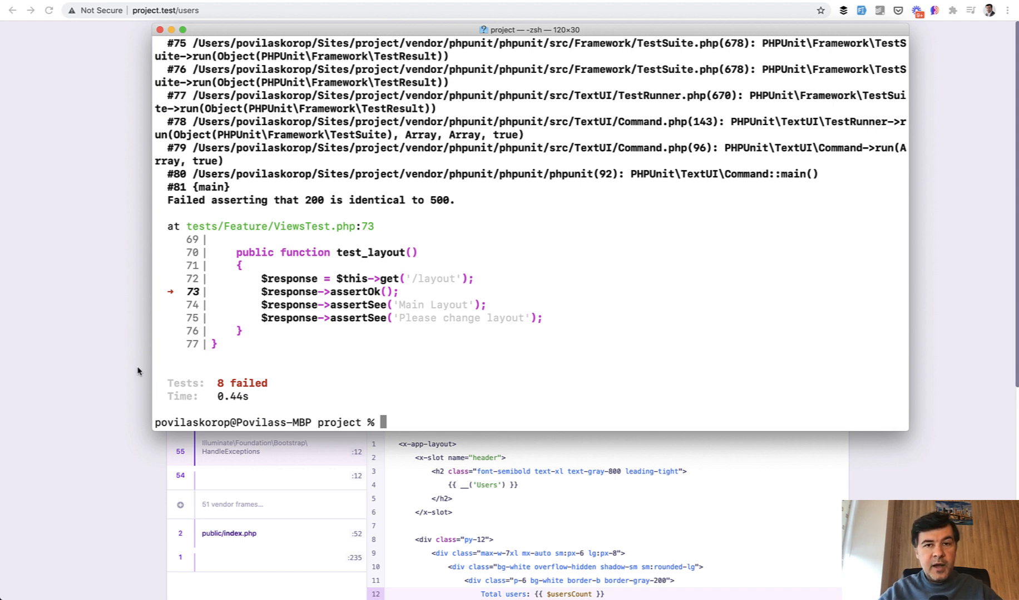
mouse_move(70, 260)
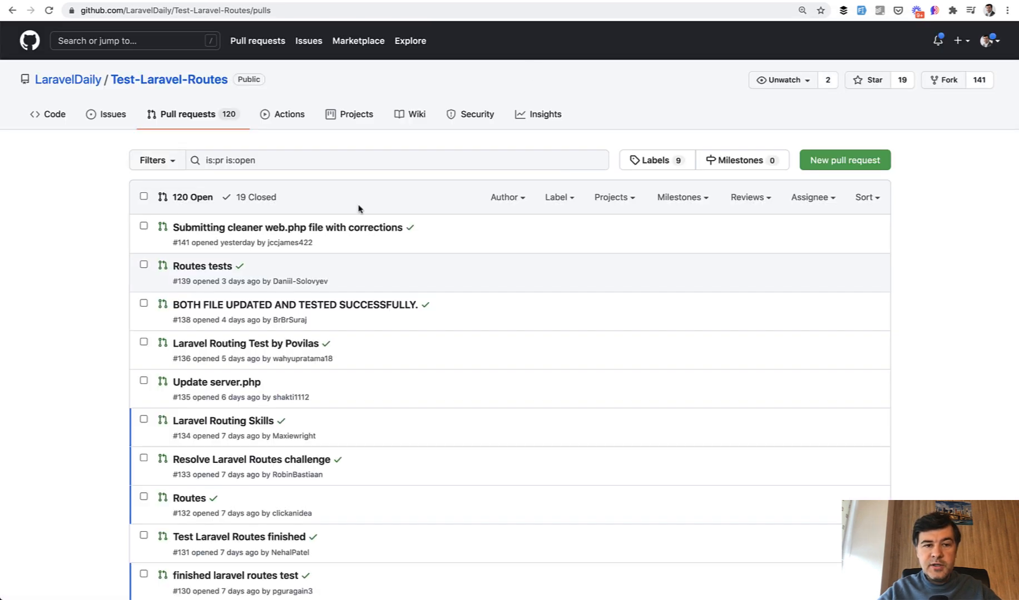
mouse_move(30, 397)
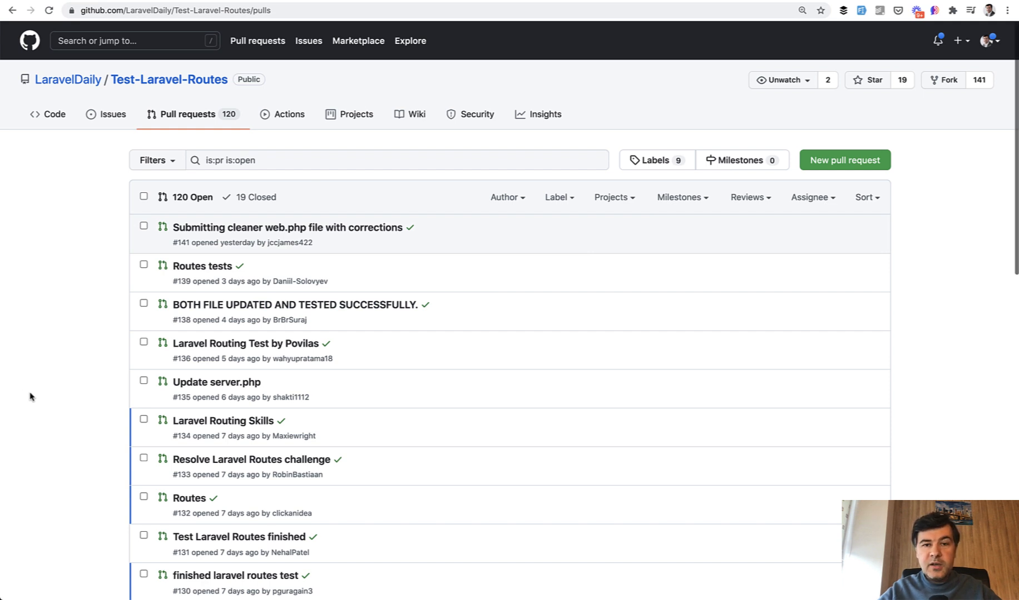
Open pull request #114 'test complete changes' from the open pull requests list.
scroll(down, 3)
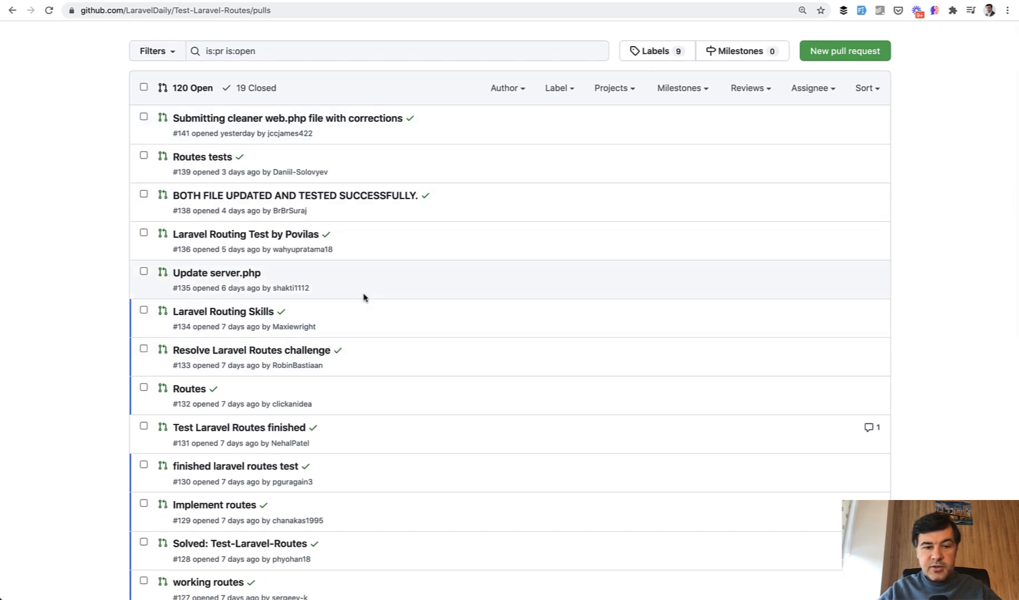
mouse_move(385, 344)
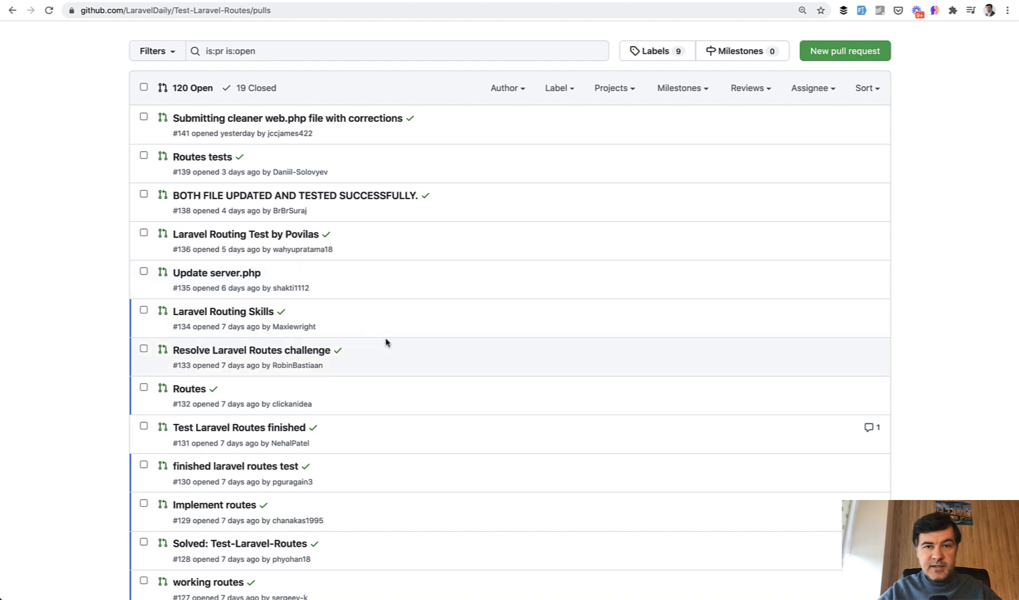
mouse_move(425, 375)
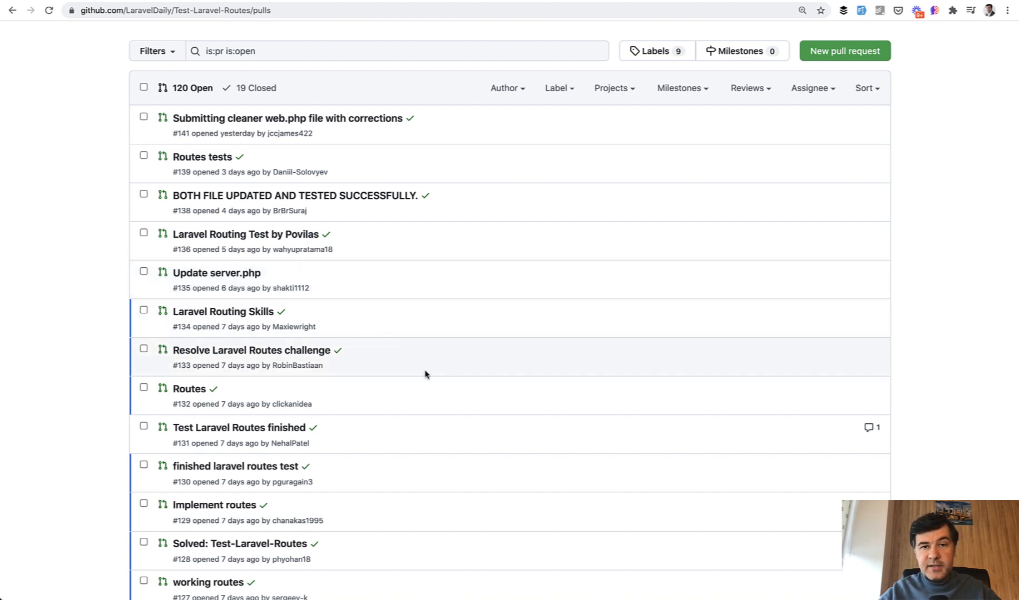
scroll(down, 3)
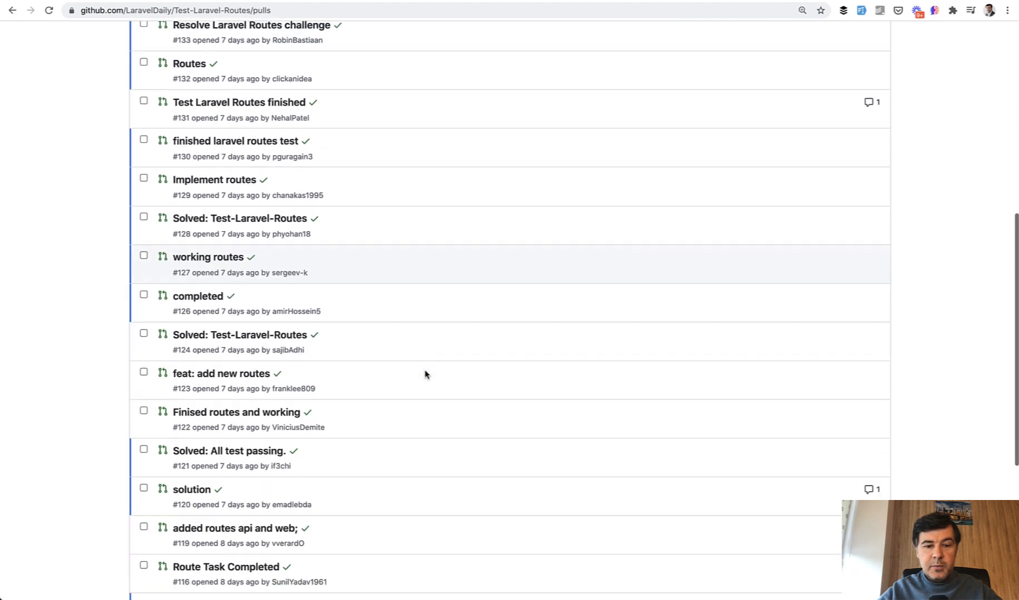
scroll(down, 3)
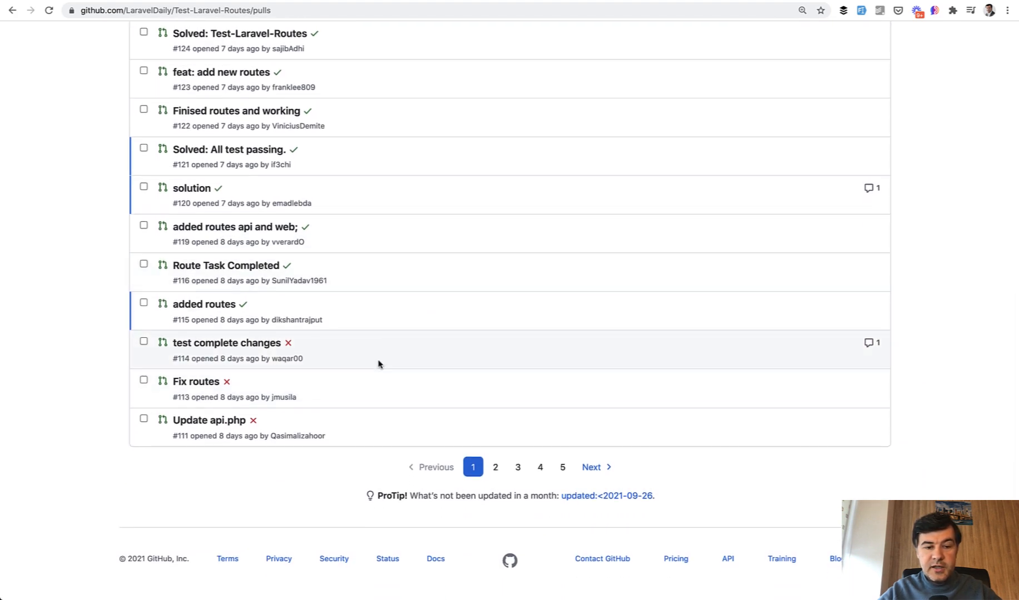
click(227, 343)
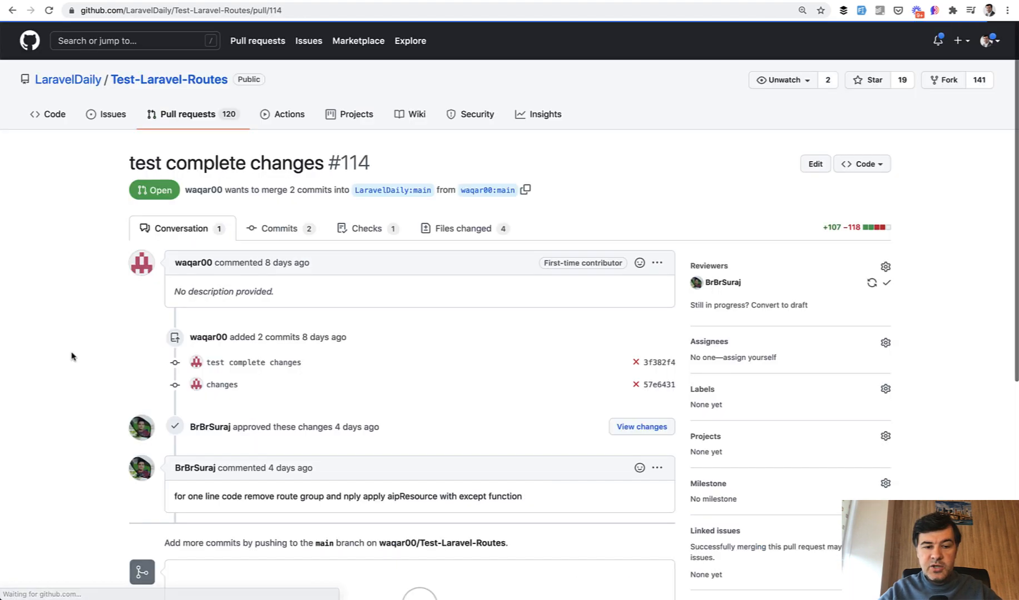
Check PR #114's failing laravel-tests check and return to the pull requests list.
scroll(down, 3)
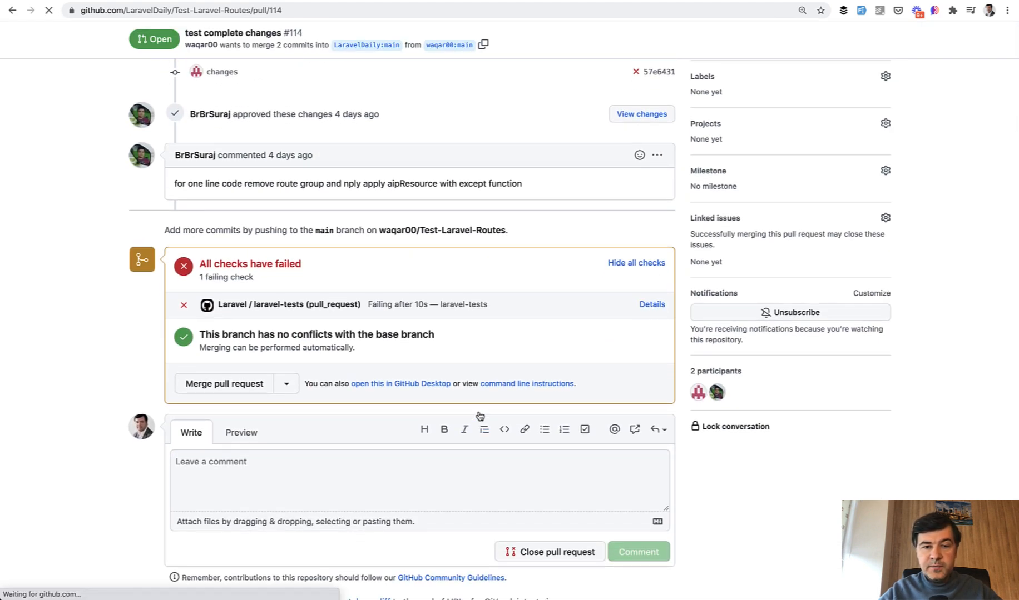
click(651, 304)
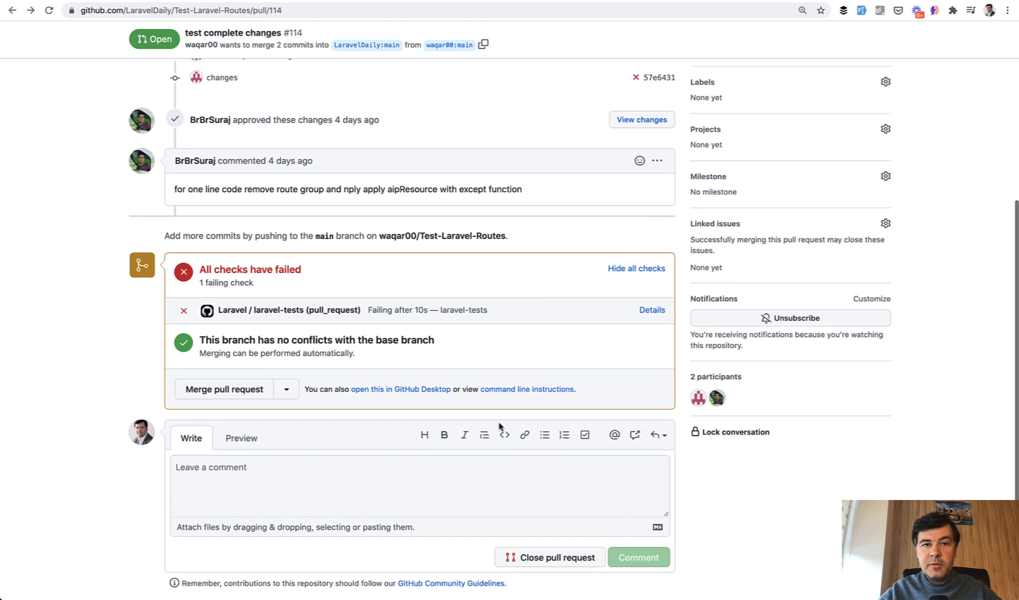
mouse_move(86, 281)
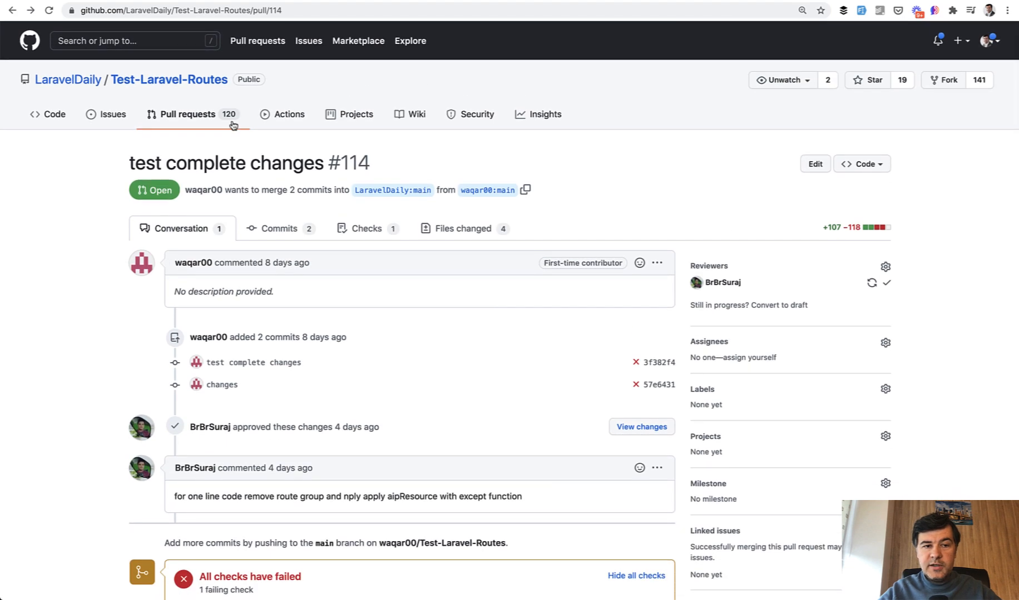
click(188, 114)
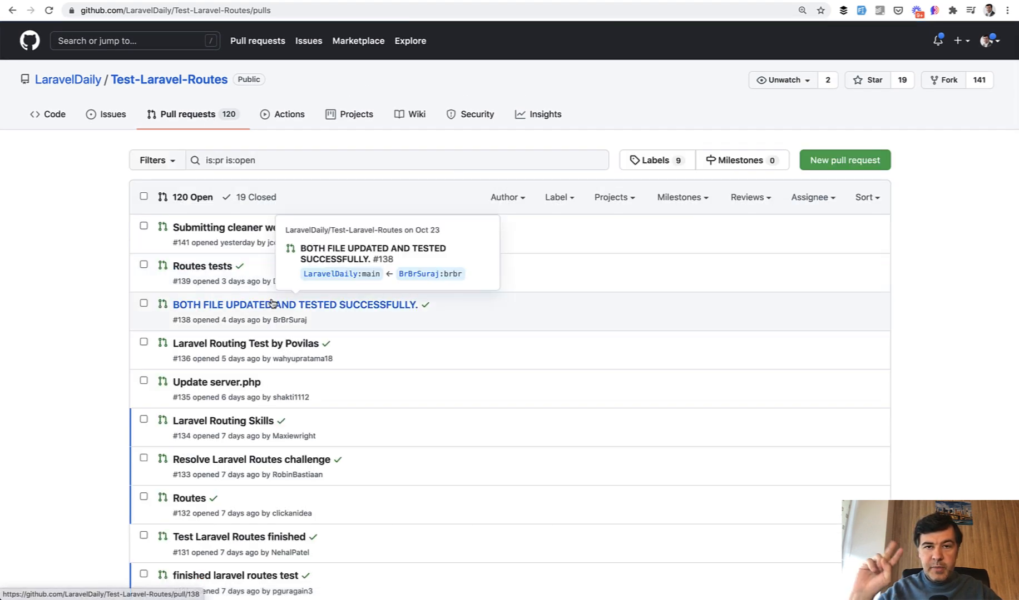
mouse_move(636, 489)
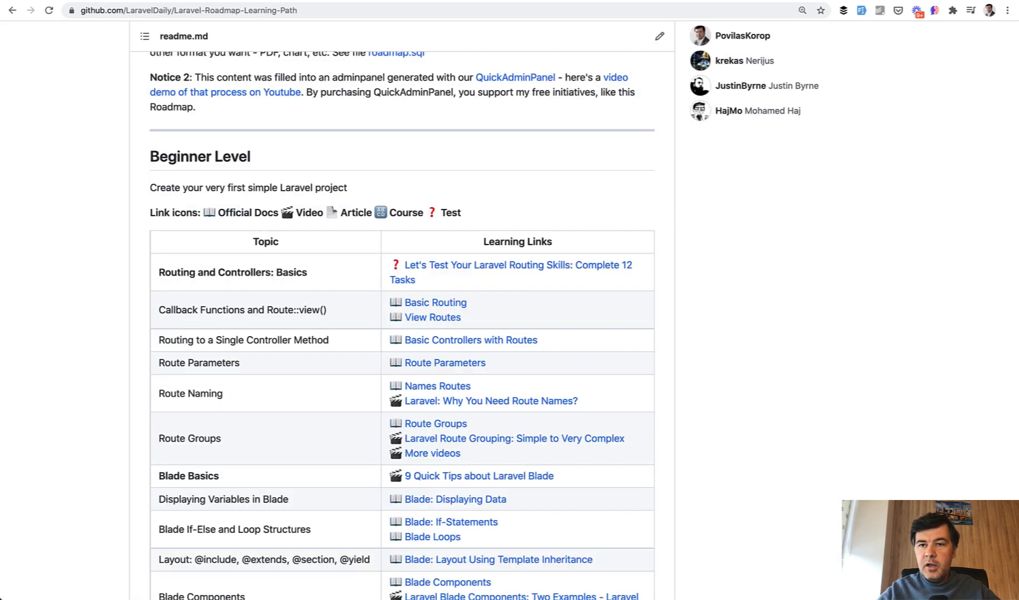
scroll(up, 3)
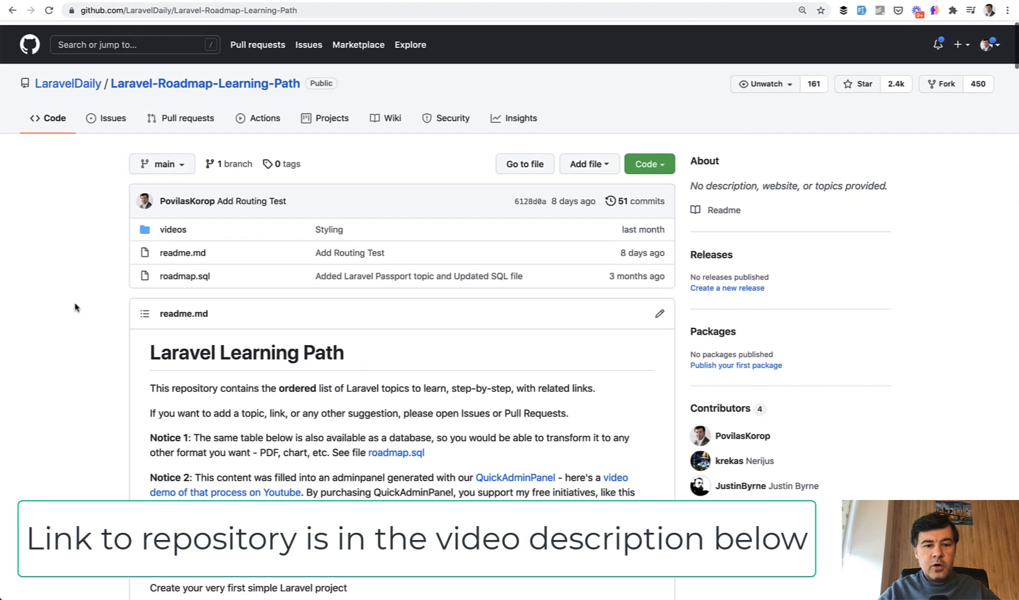
scroll(down, 3)
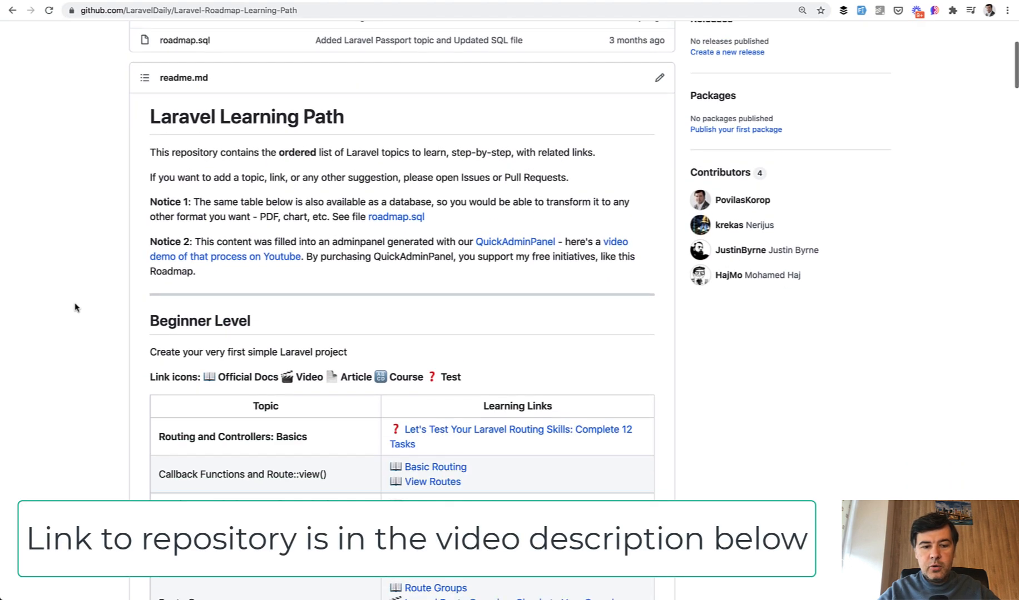
scroll(down, 3)
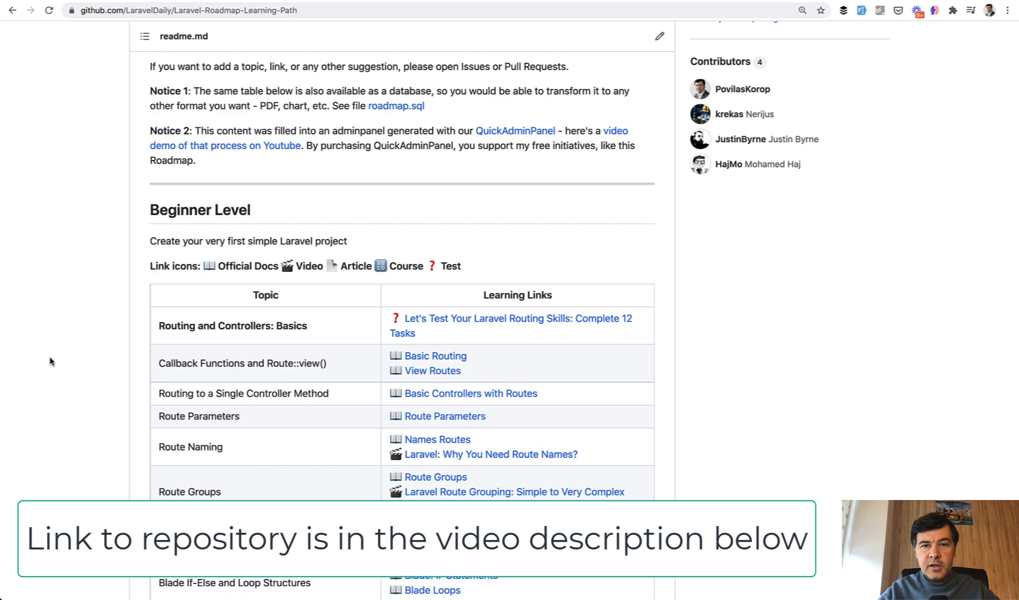
scroll(down, 3)
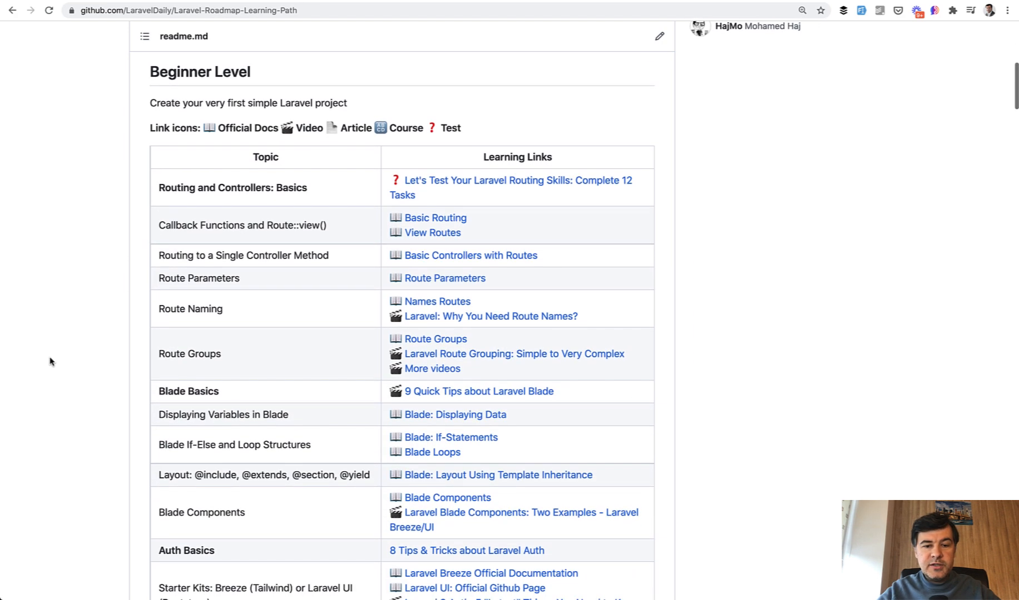
scroll(down, 3)
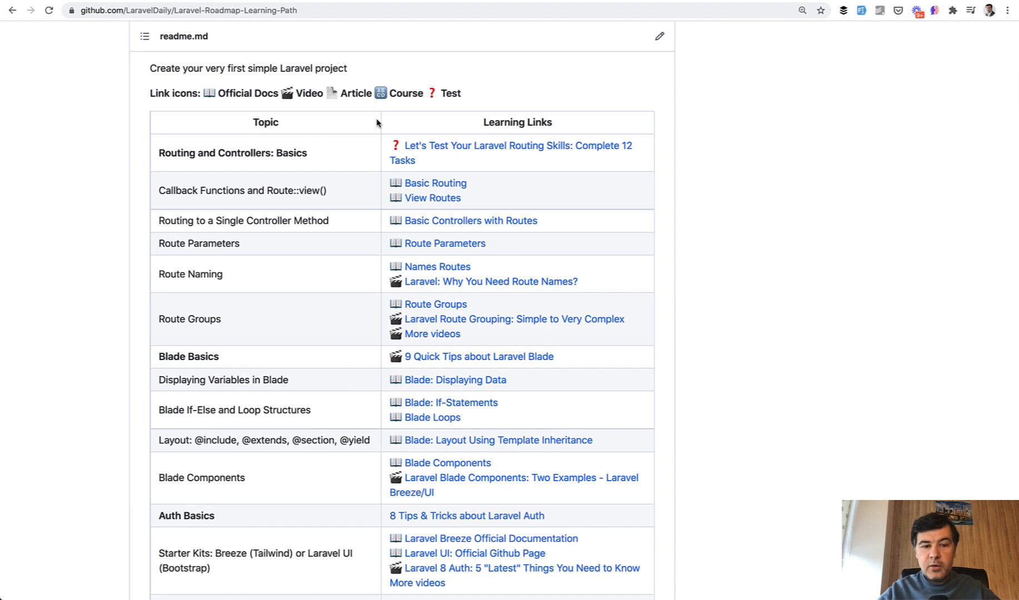
scroll(down, 3)
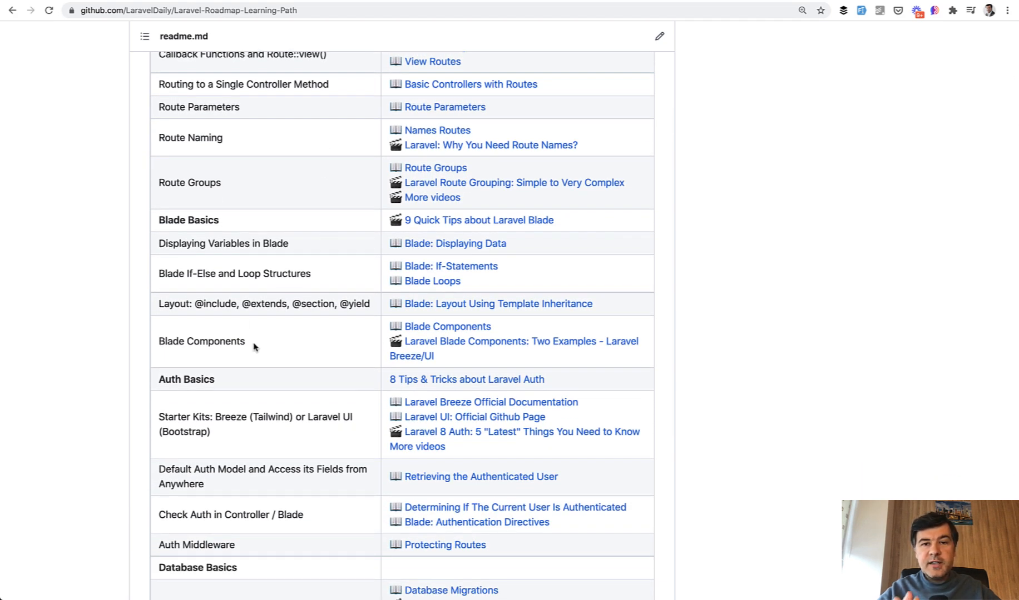
double_click(201, 341)
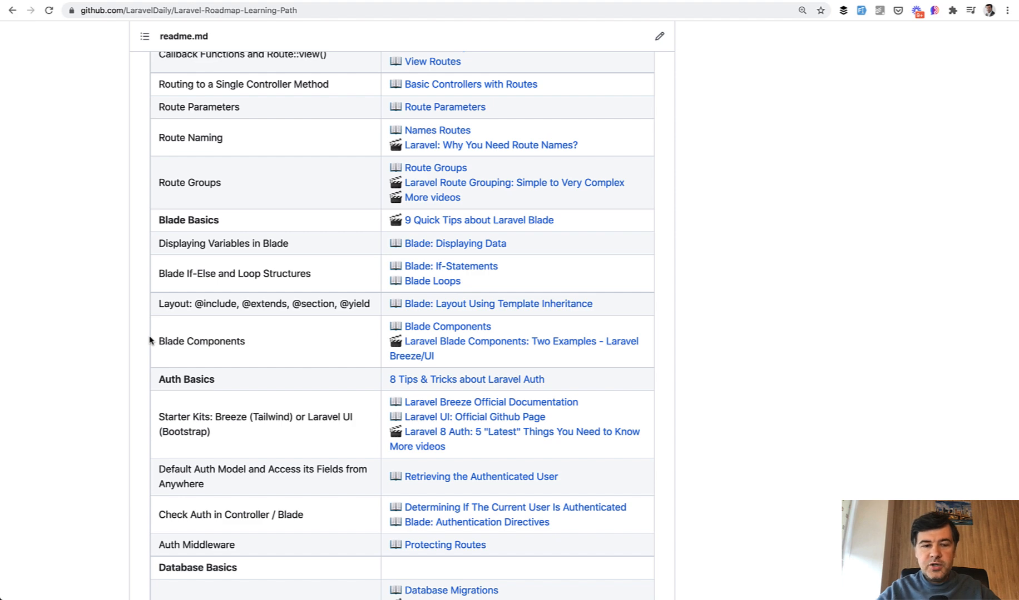
scroll(down, 3)
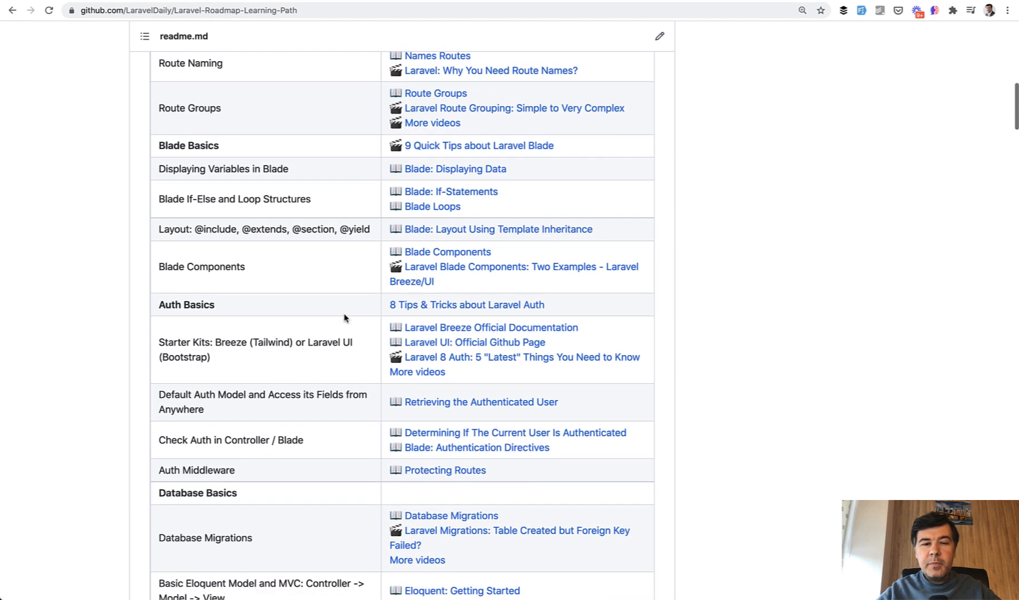
mouse_move(65, 382)
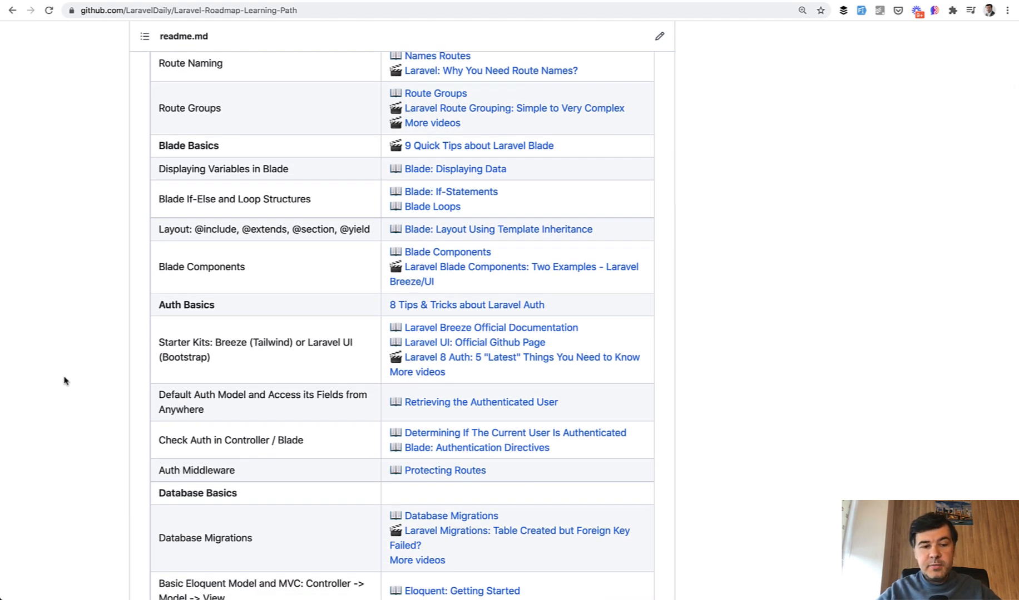
scroll(down, 3)
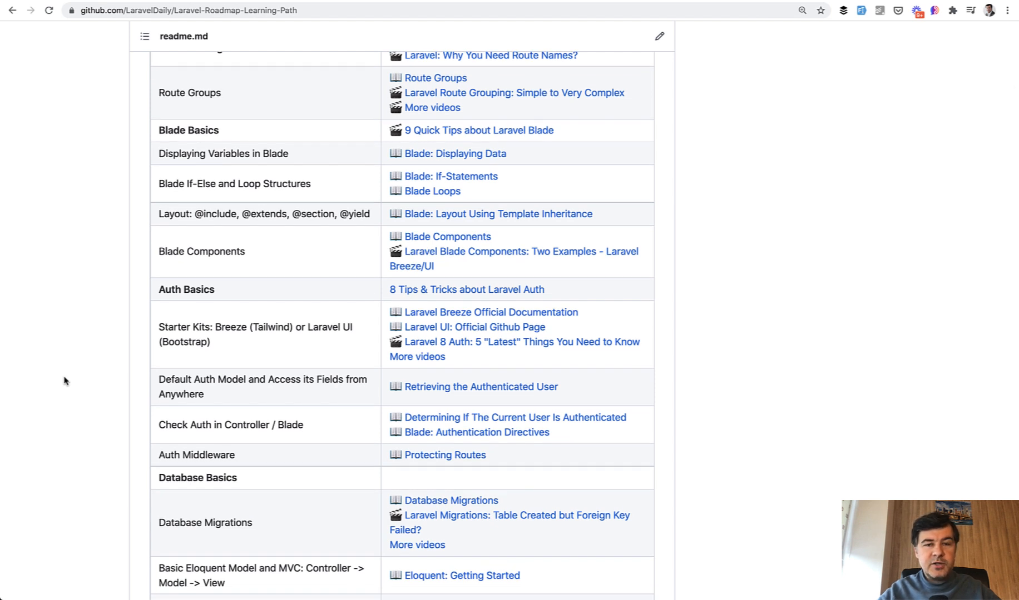